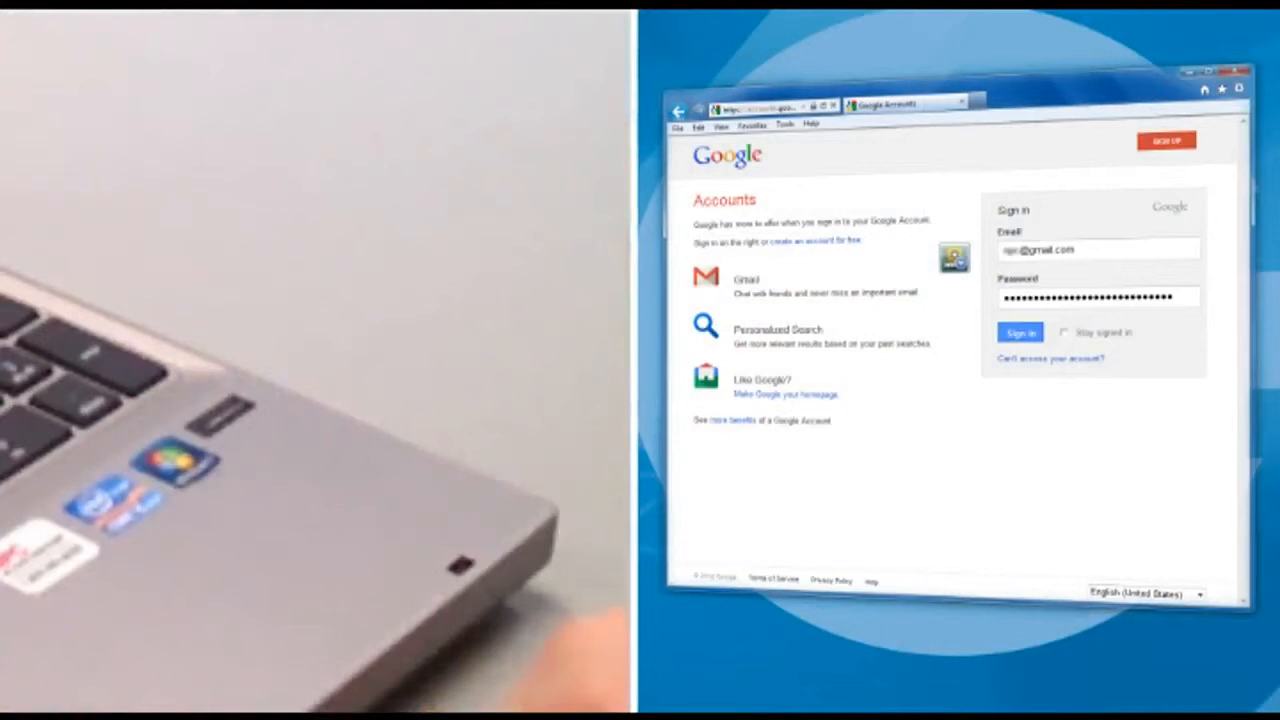
# Step: Submit the fingerprint-filled email and password so the Gmail inbox begins loading
pyautogui.click(1019, 332)
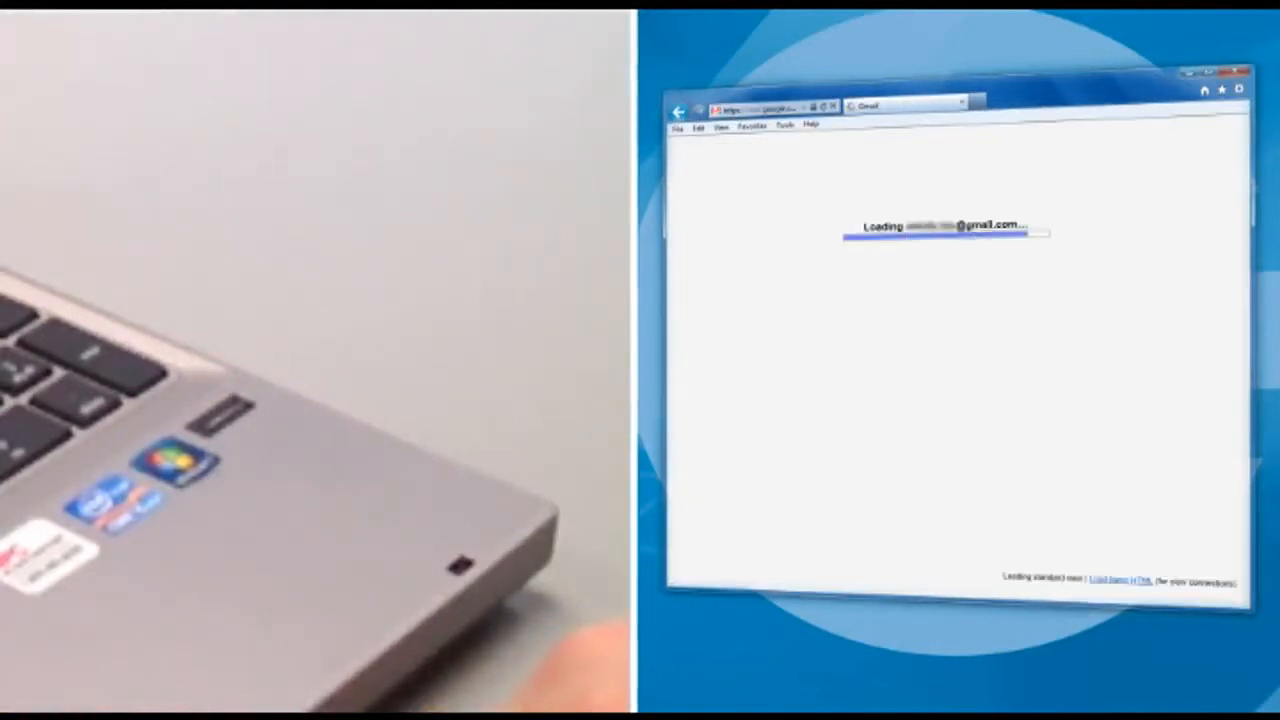